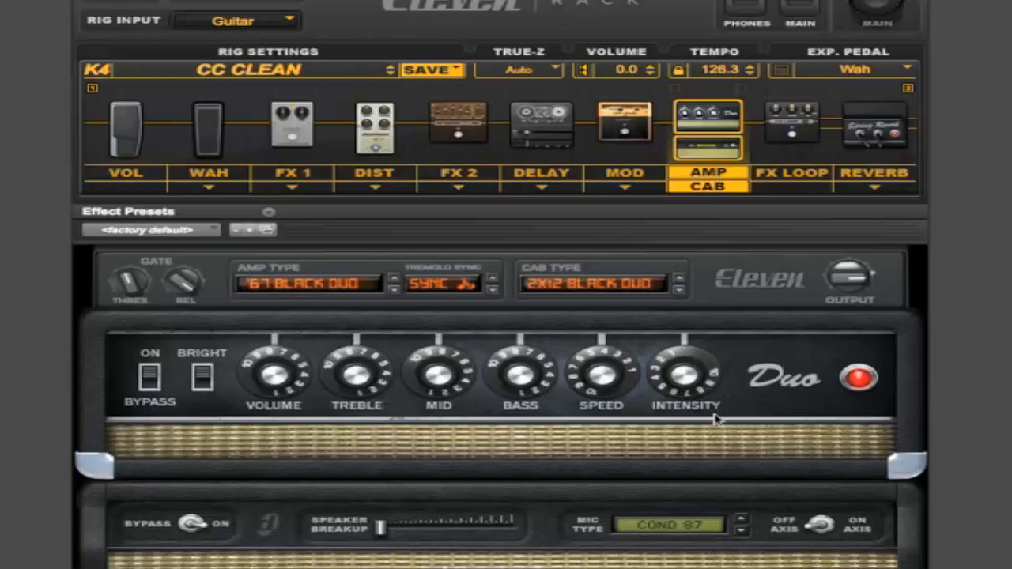
mouse_move(805, 395)
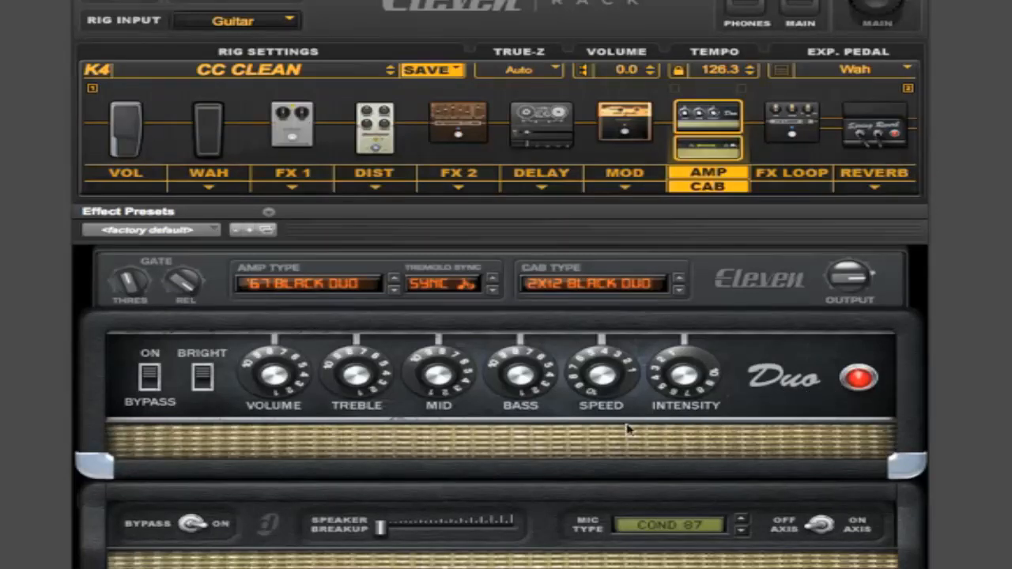
mouse_move(641, 452)
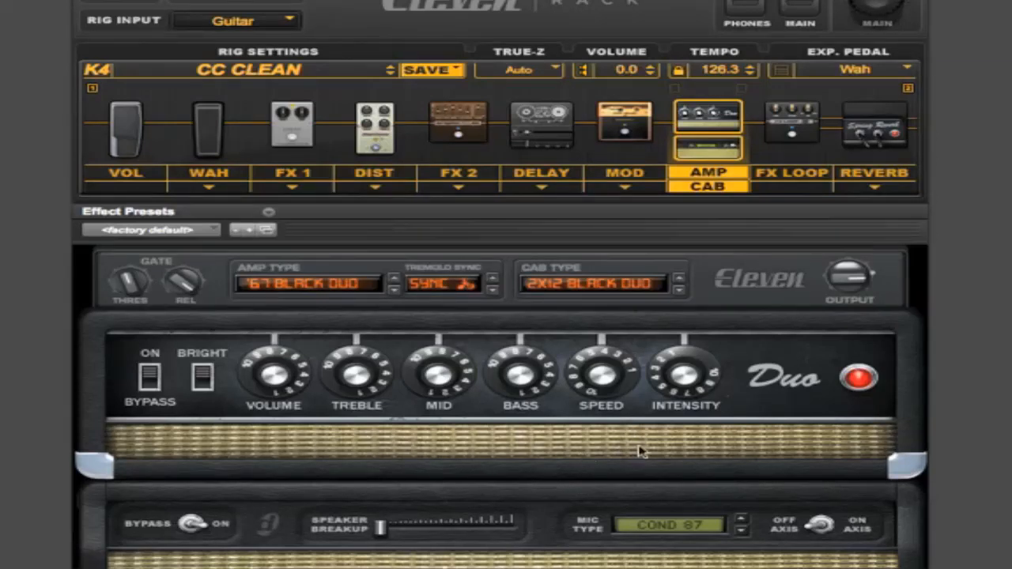
mouse_move(649, 563)
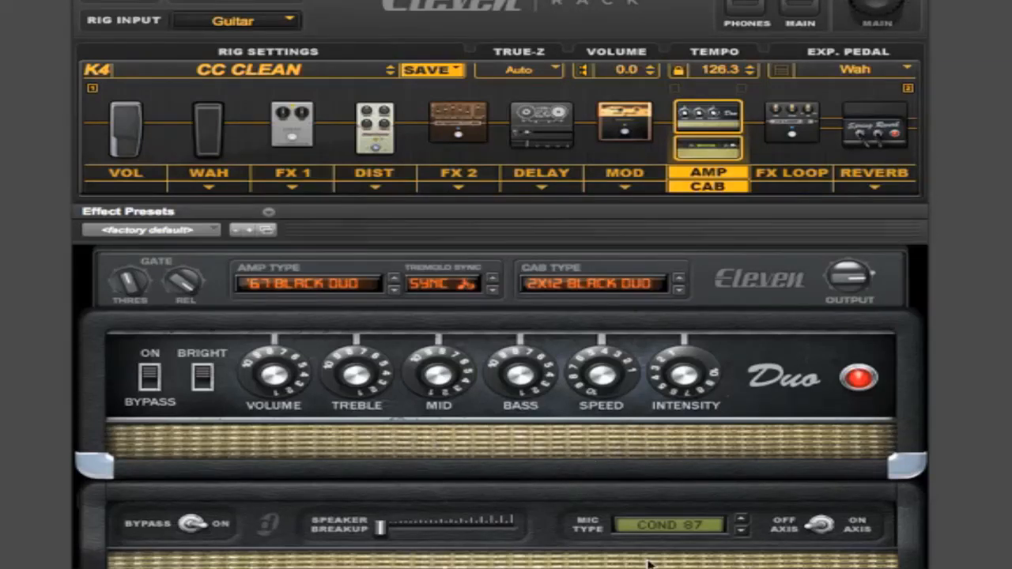
mouse_move(402, 388)
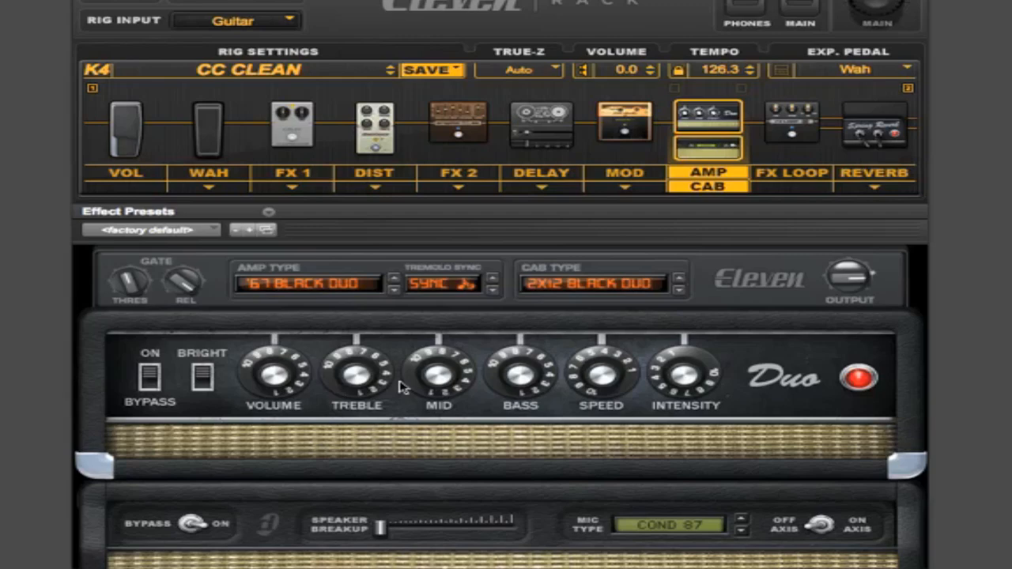
mouse_move(597, 376)
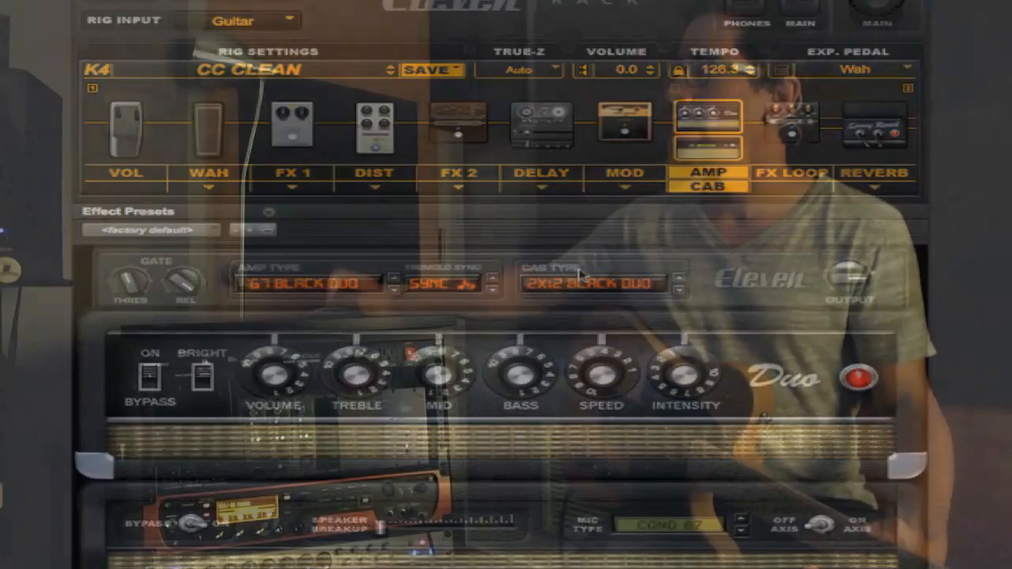
Step: View the Spring Reverb block, then the Tape Echo delay at 392 ms, sync off
left_click(873, 127)
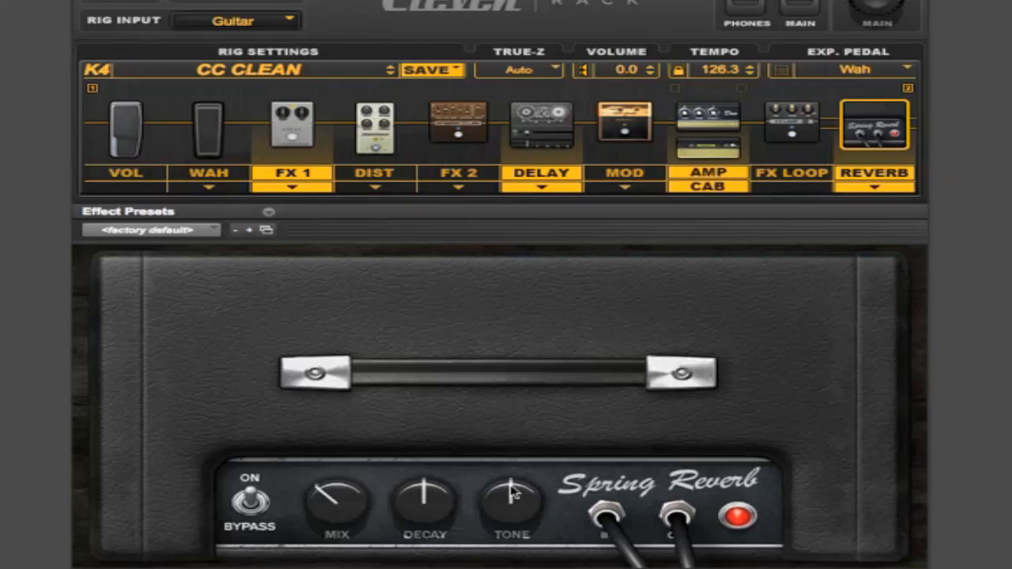
mouse_move(742, 129)
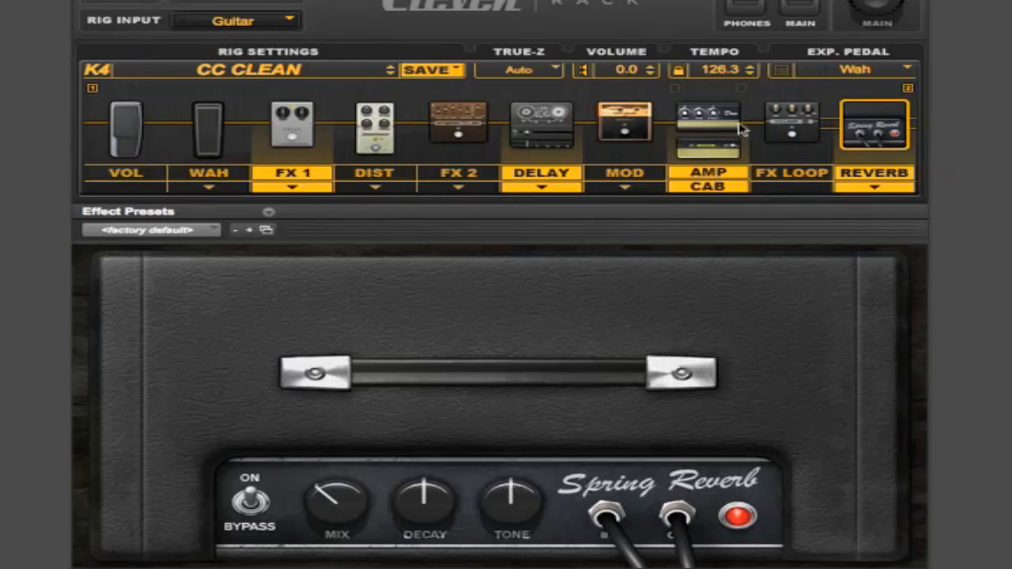
left_click(541, 126)
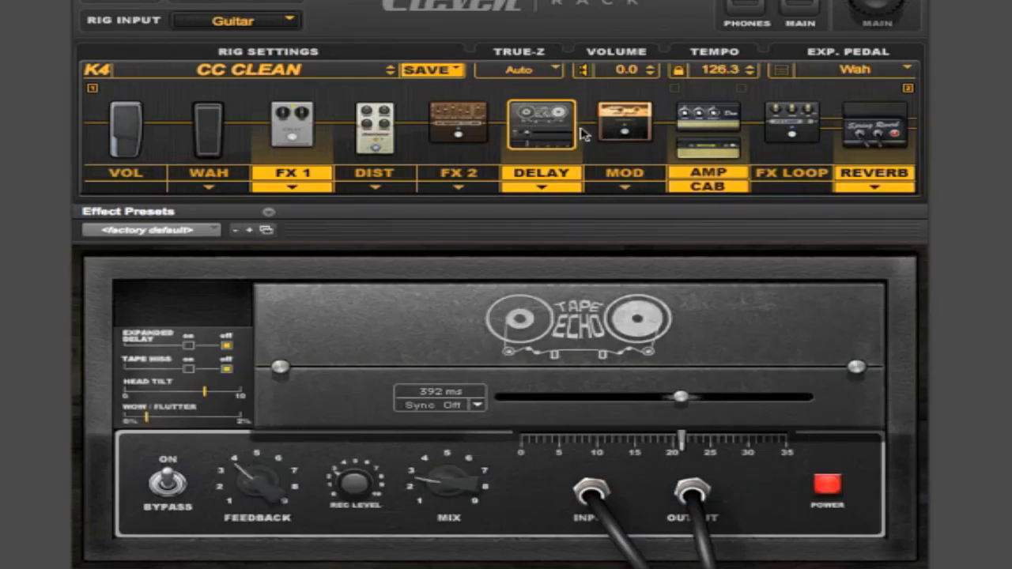
mouse_move(695, 128)
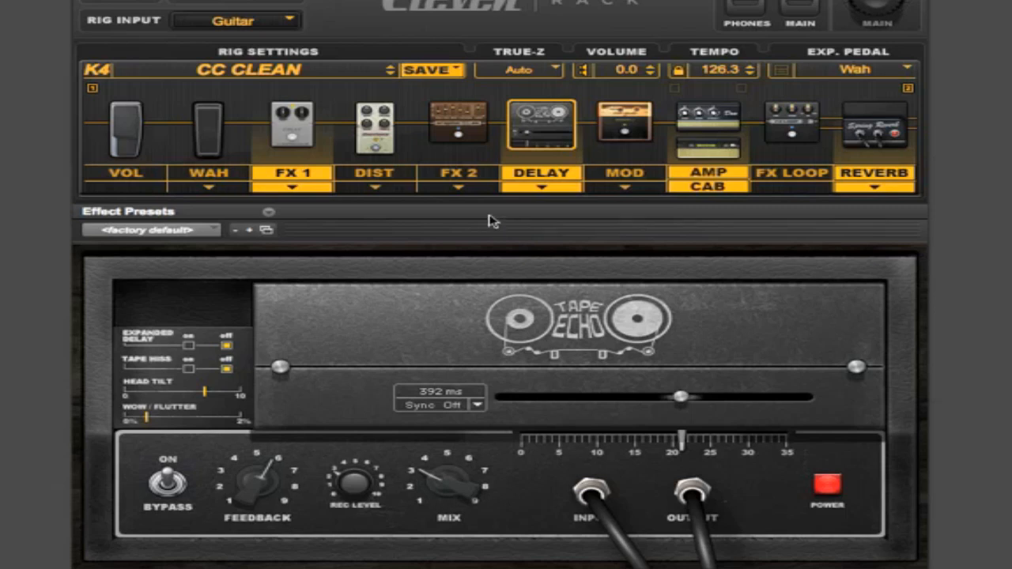
Step: Select the FX 1 block to show the Gray Compressor's sustain and level settings
left_click(293, 126)
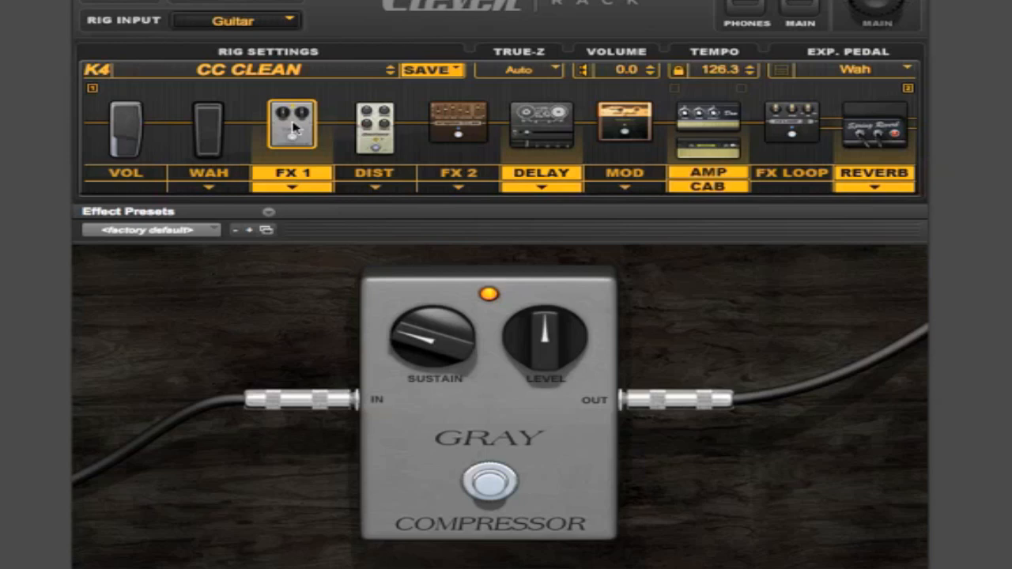
mouse_move(609, 174)
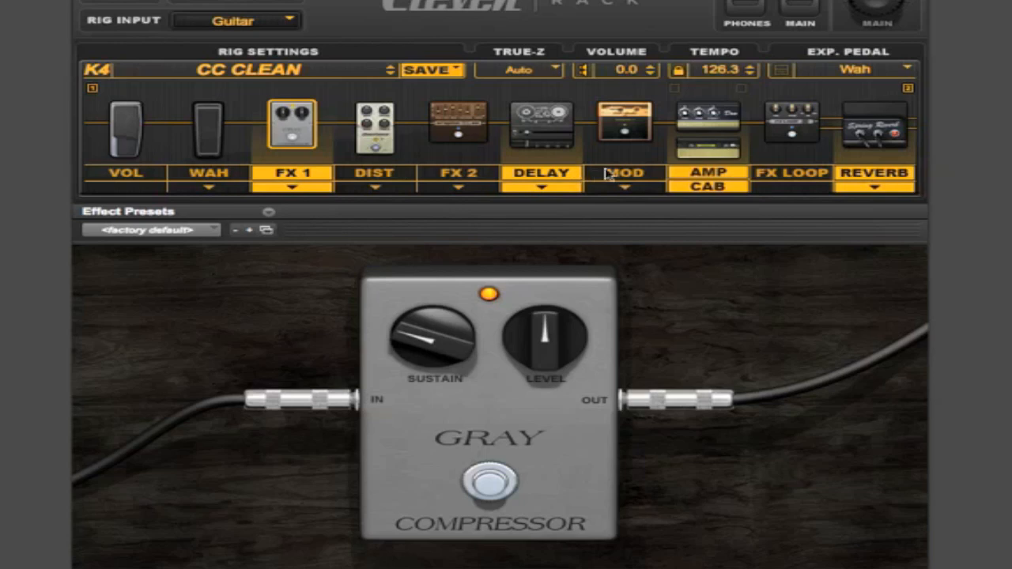